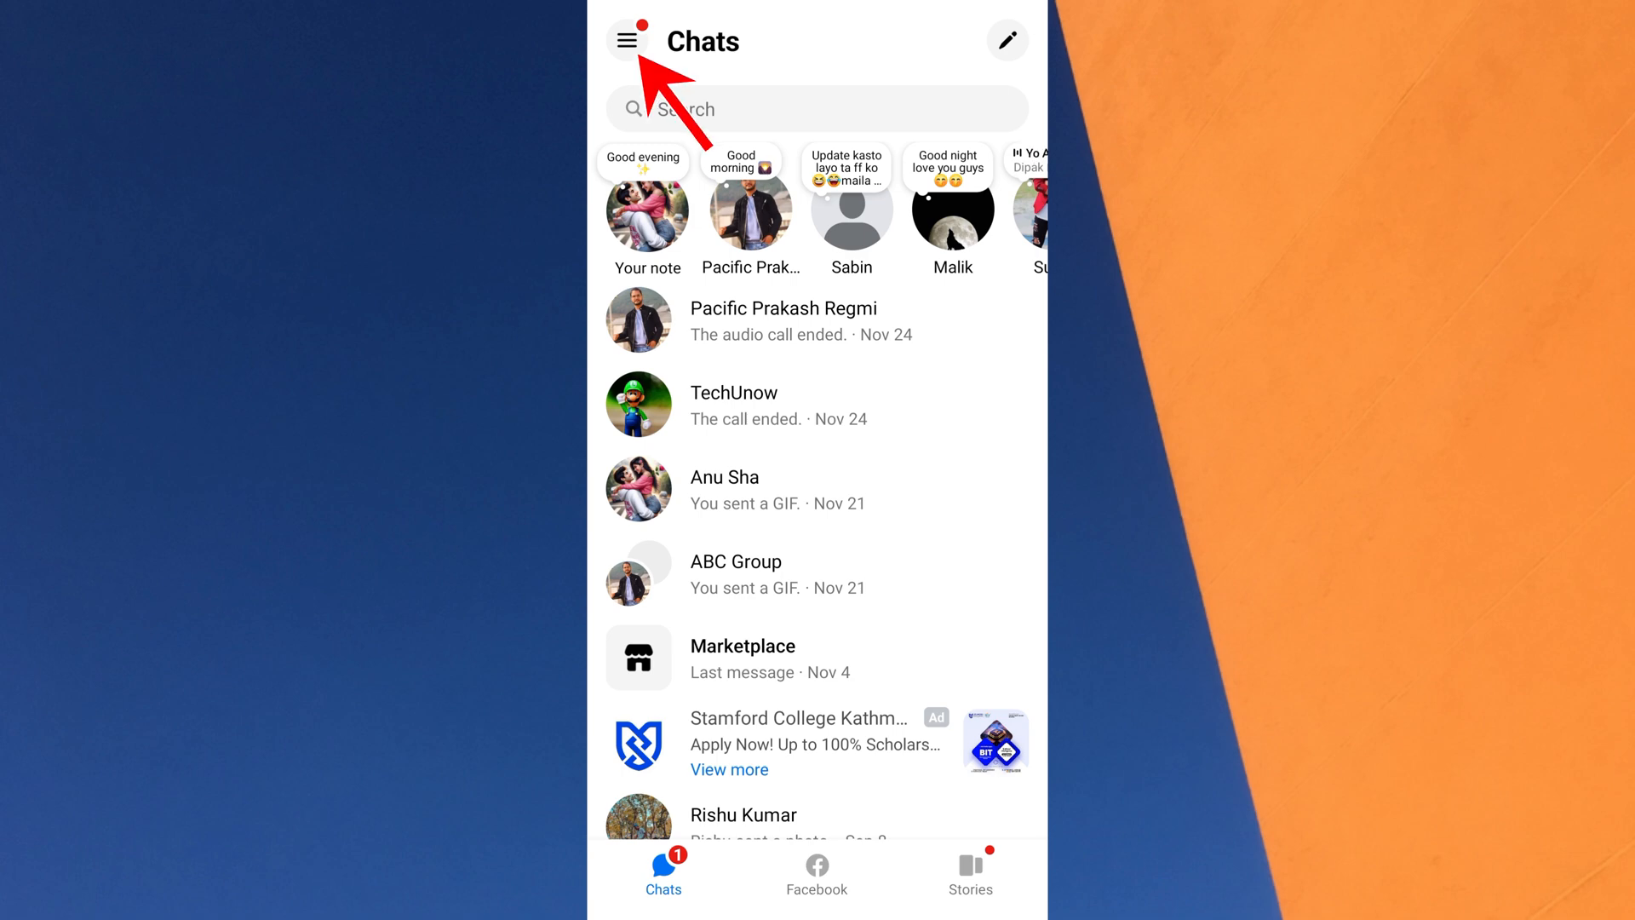
Reach the account settings page from the Chats main menu.
click(627, 41)
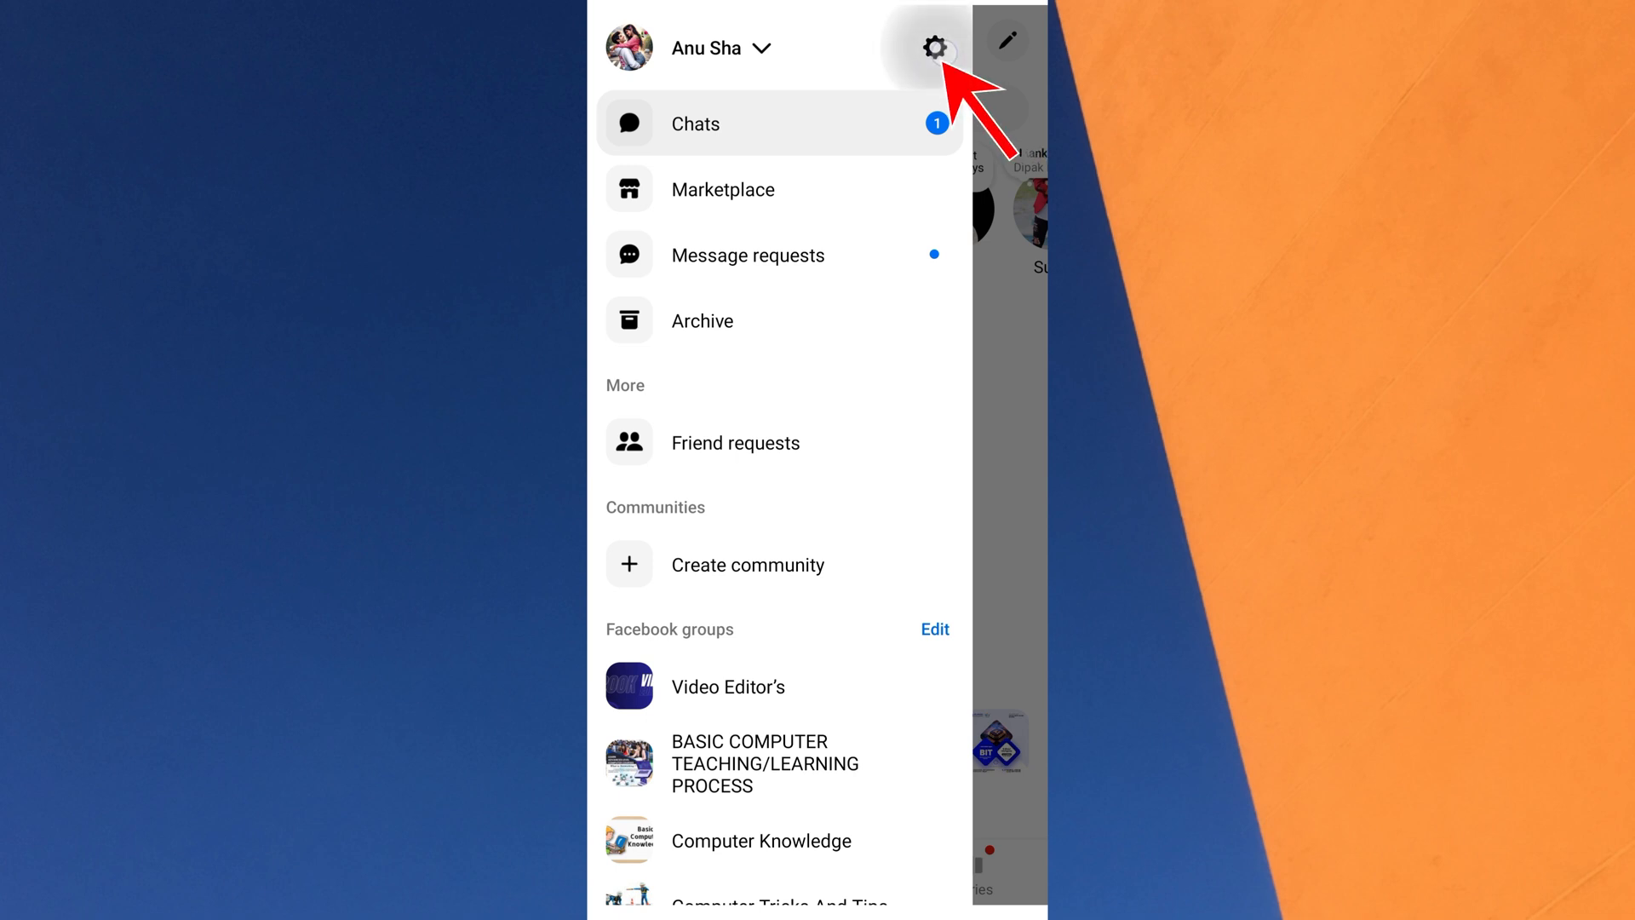
click(932, 48)
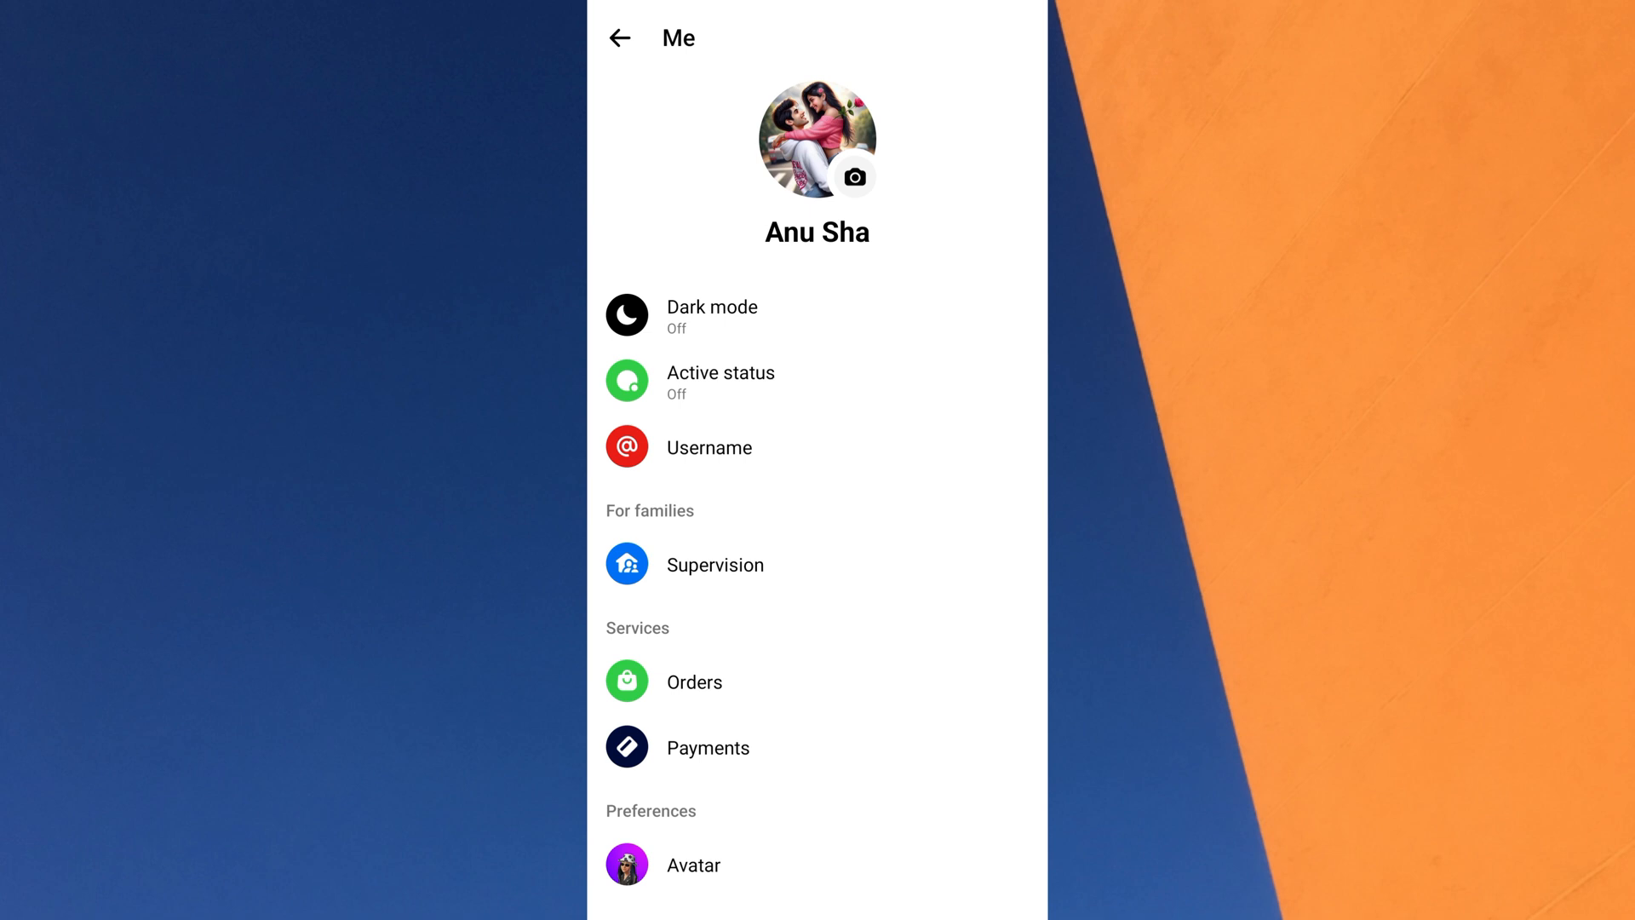
Reach Privacy & safety under the Preferences section of settings.
scroll(down, 3)
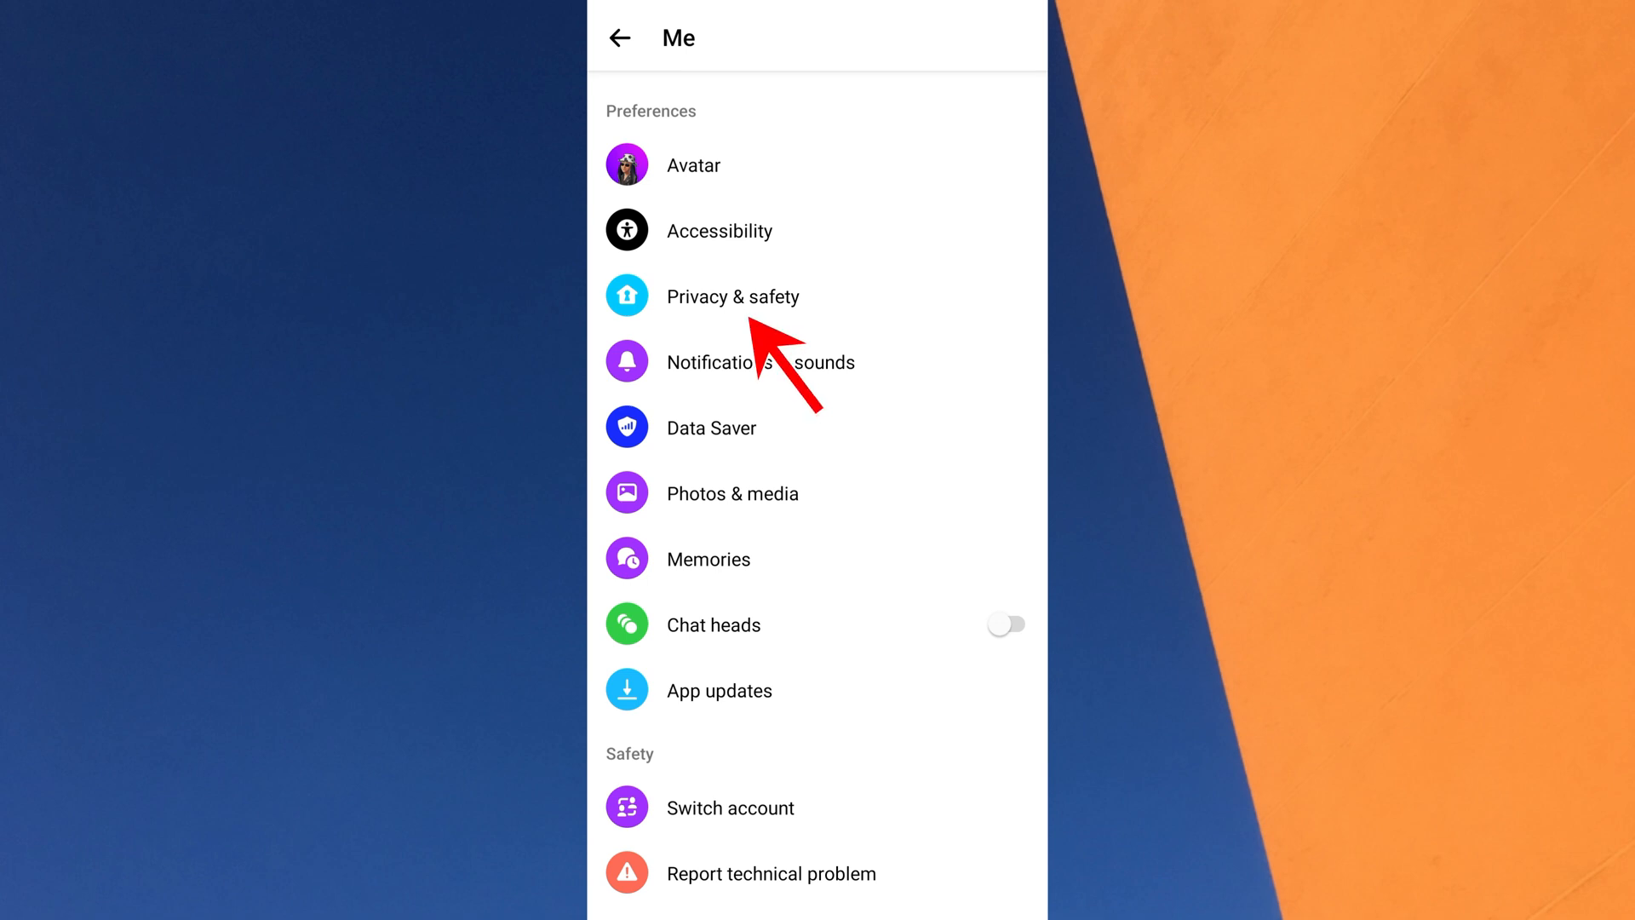
click(732, 296)
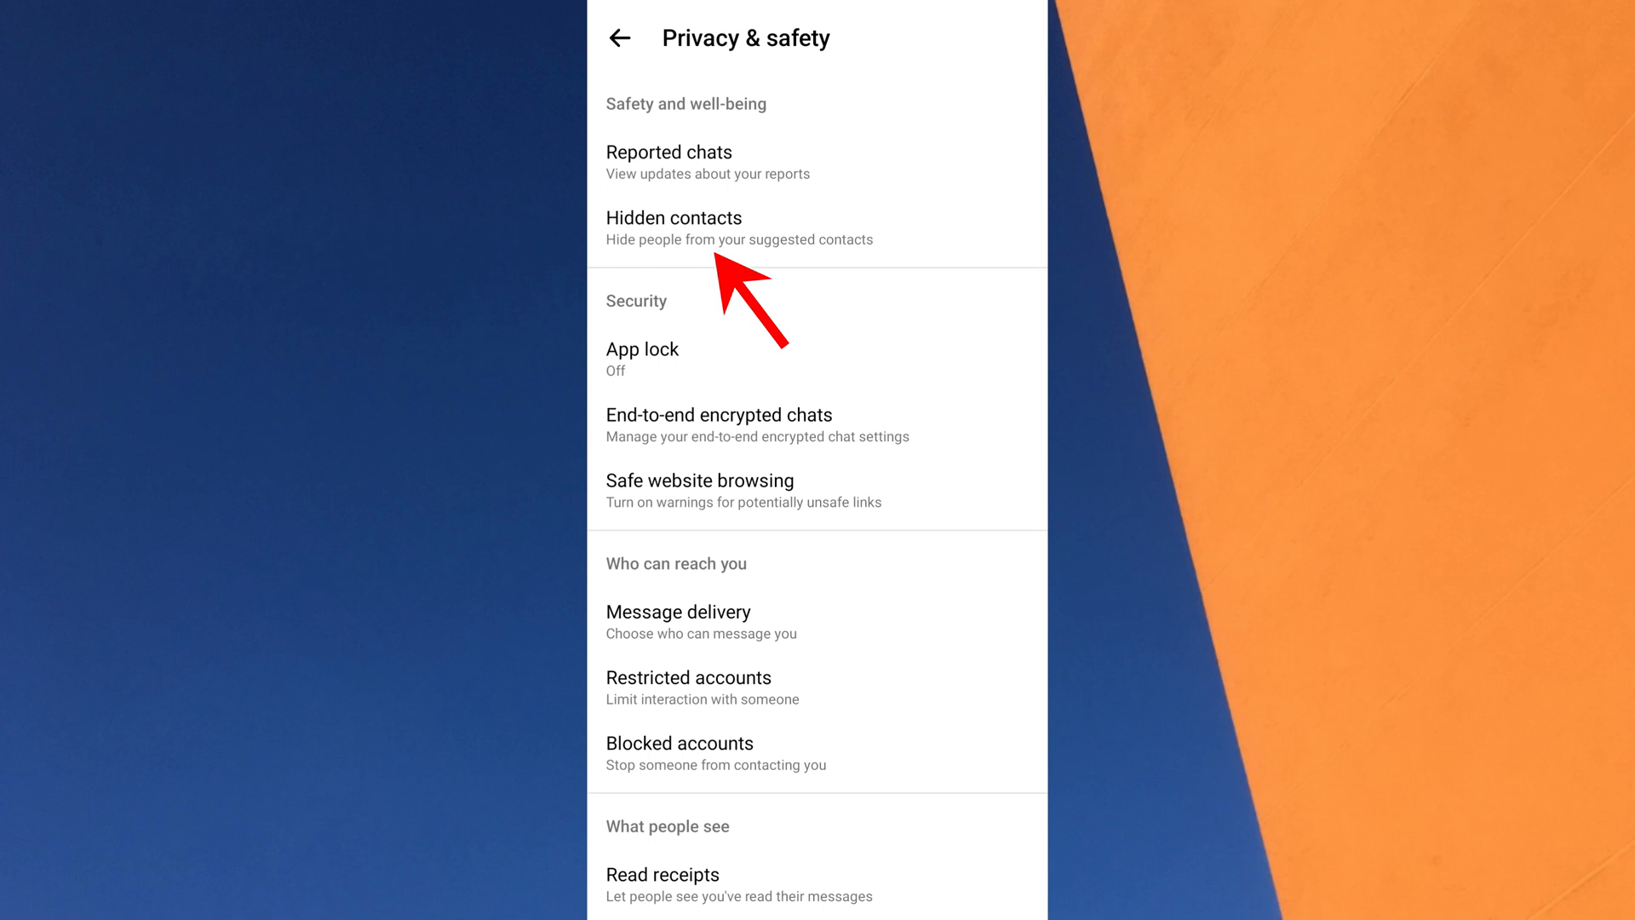
Show the Hidden contacts list, currently with nobody hidden.
click(674, 227)
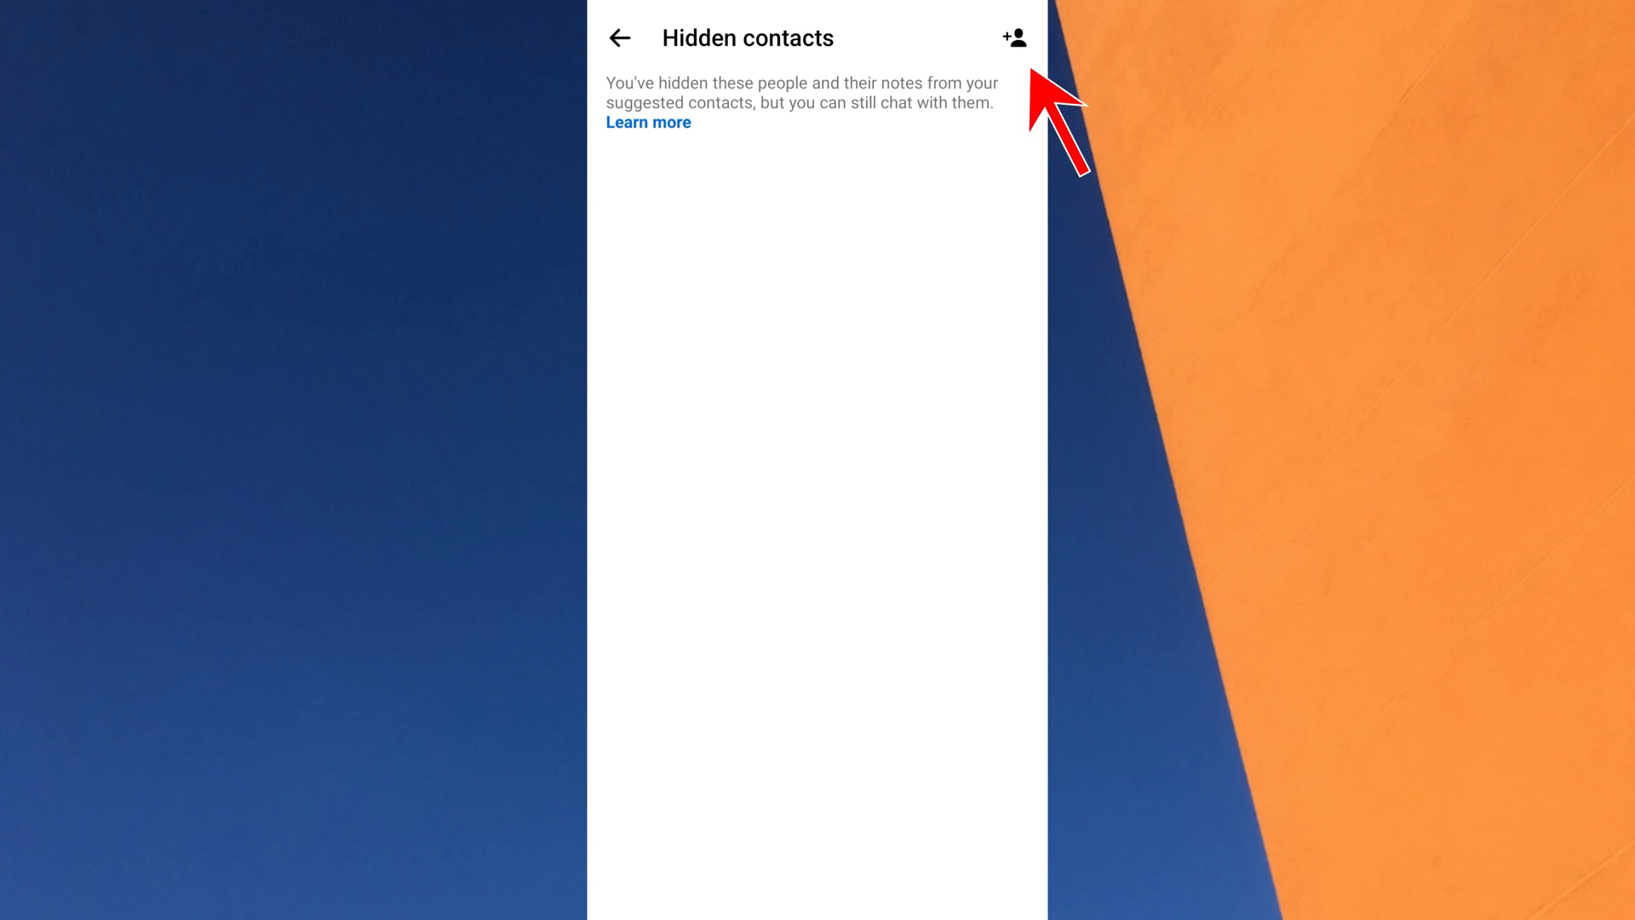
Hide the first person under Suggested, then return to the Chats list.
click(1011, 37)
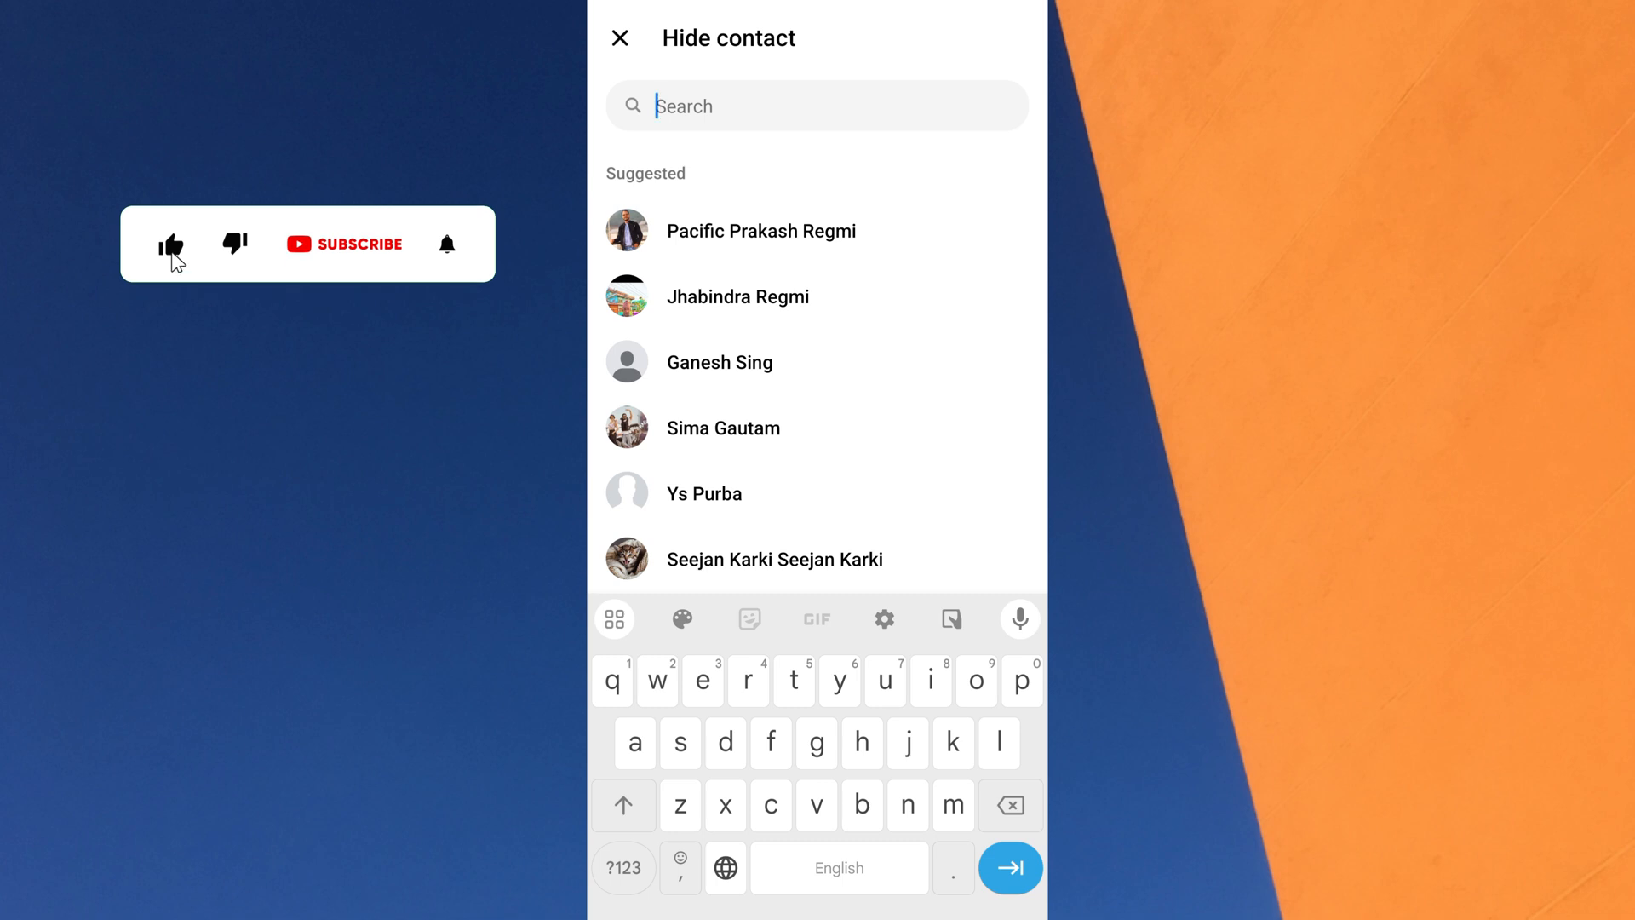
click(359, 244)
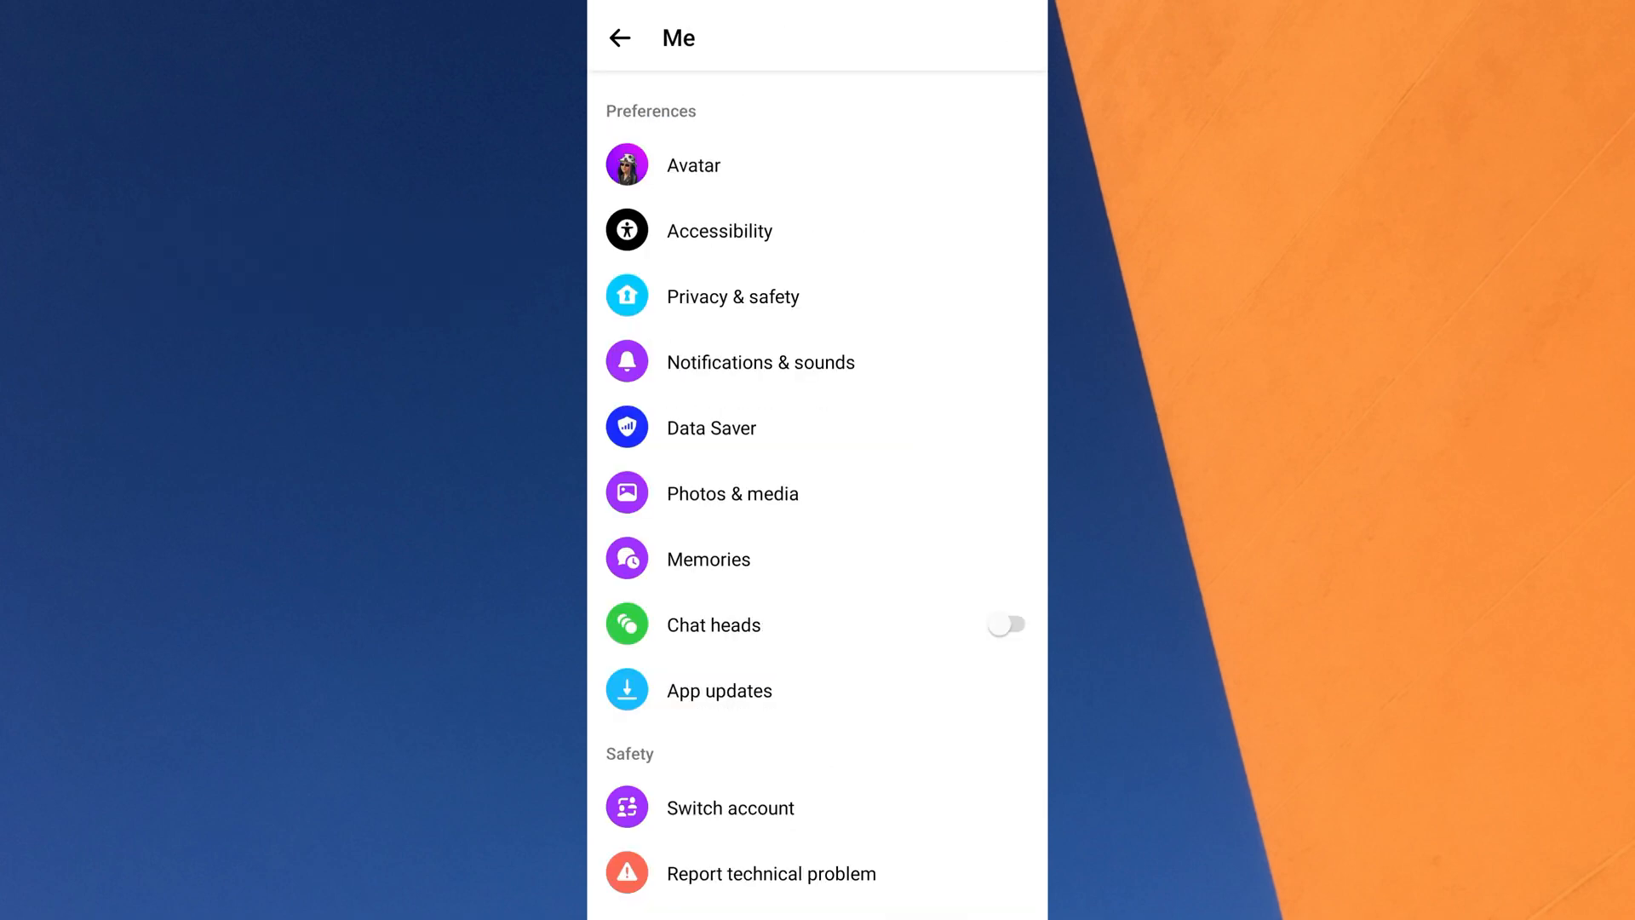
click(620, 38)
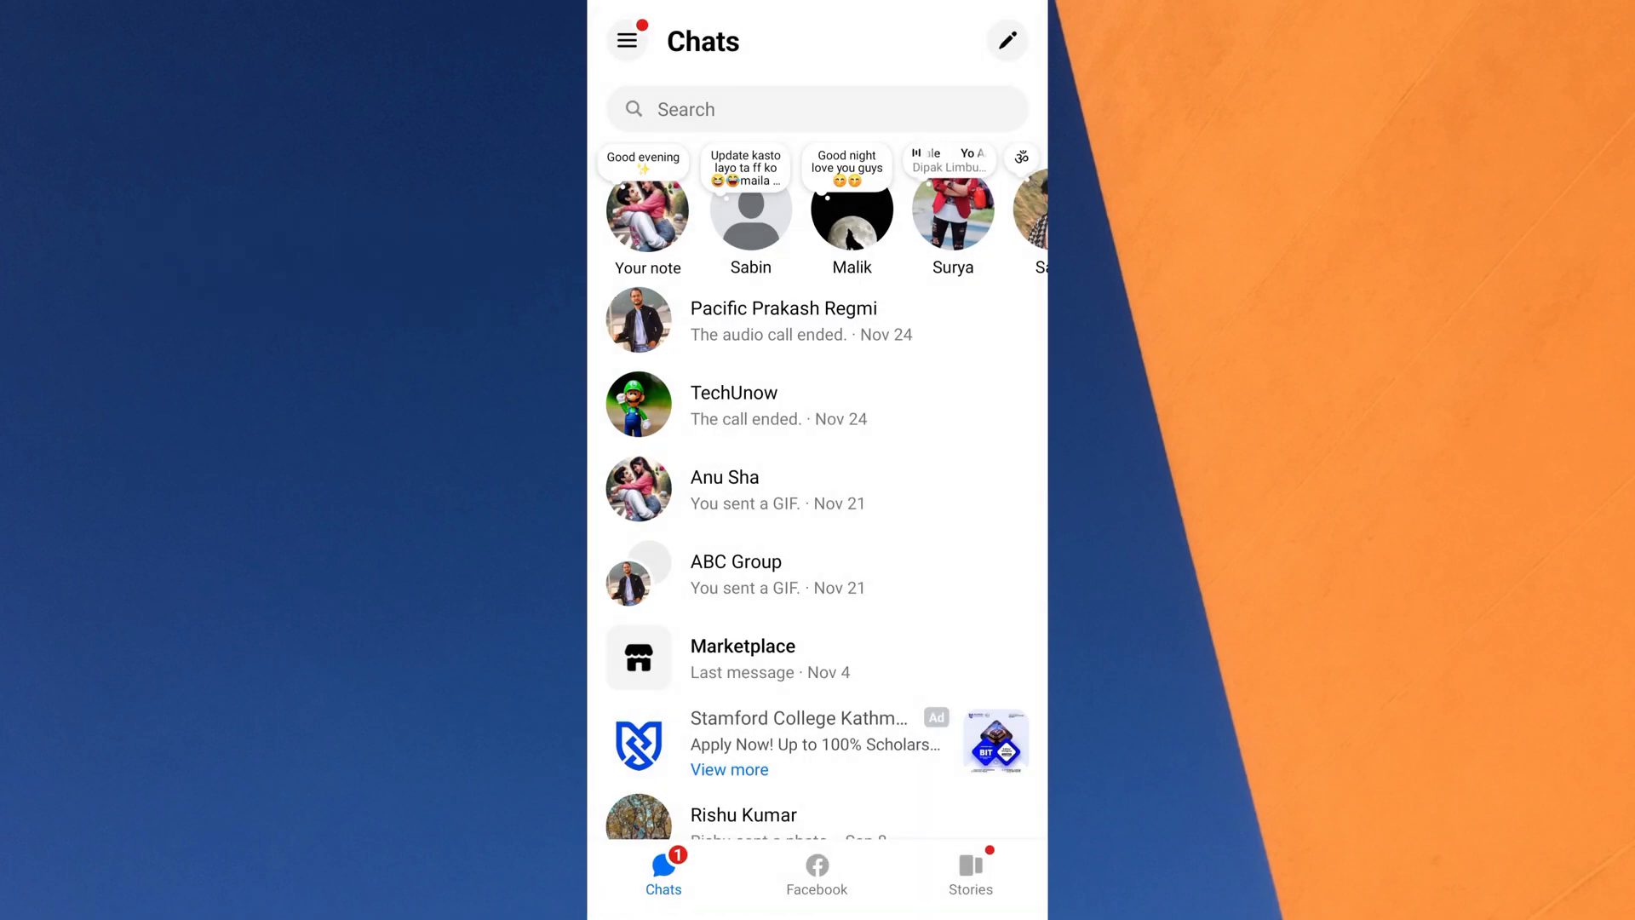